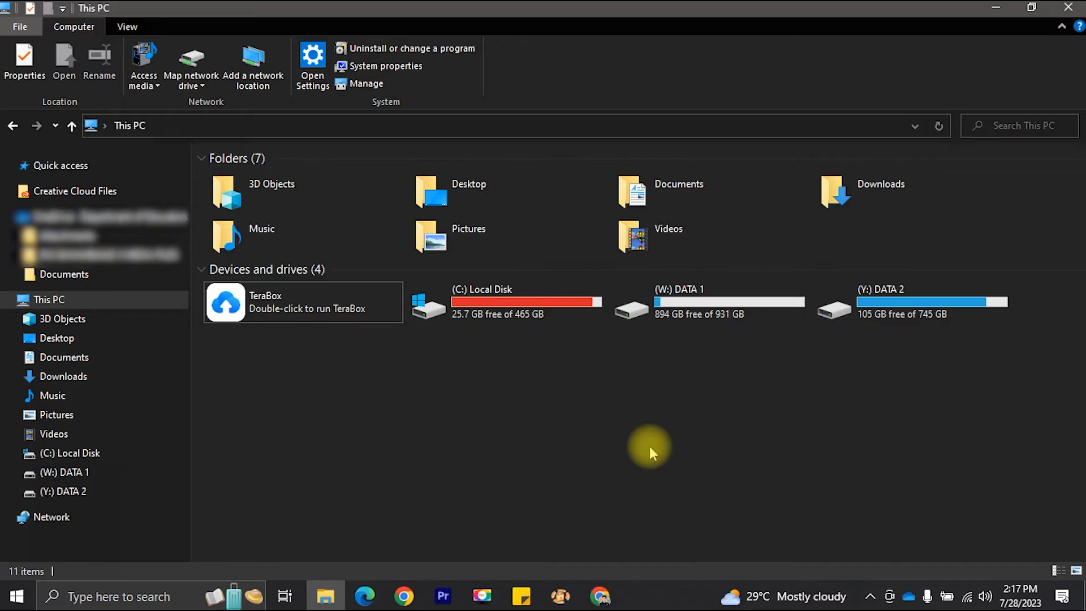
# Step: Launch Disk Management from the Win+X menu and start Create VHD from the Action menu
pyautogui.press('Win+x')
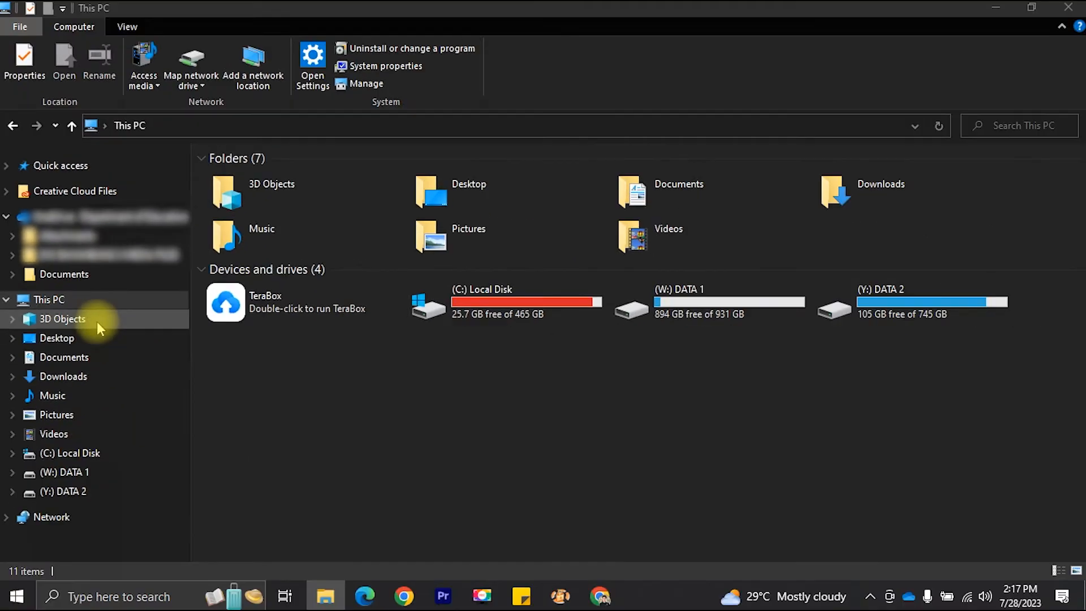
pyautogui.click(366, 83)
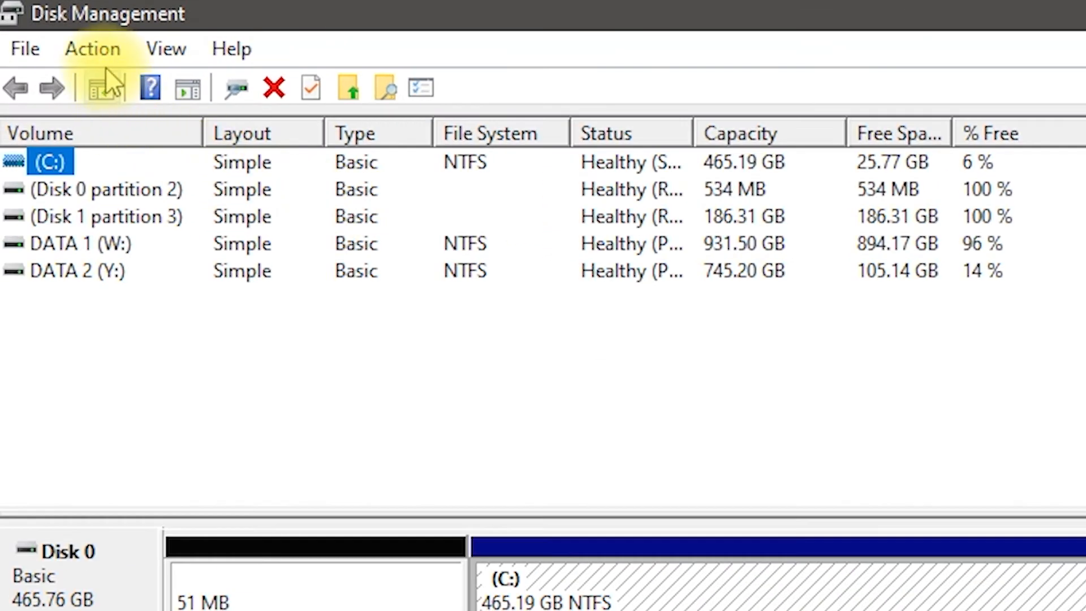
pyautogui.click(92, 49)
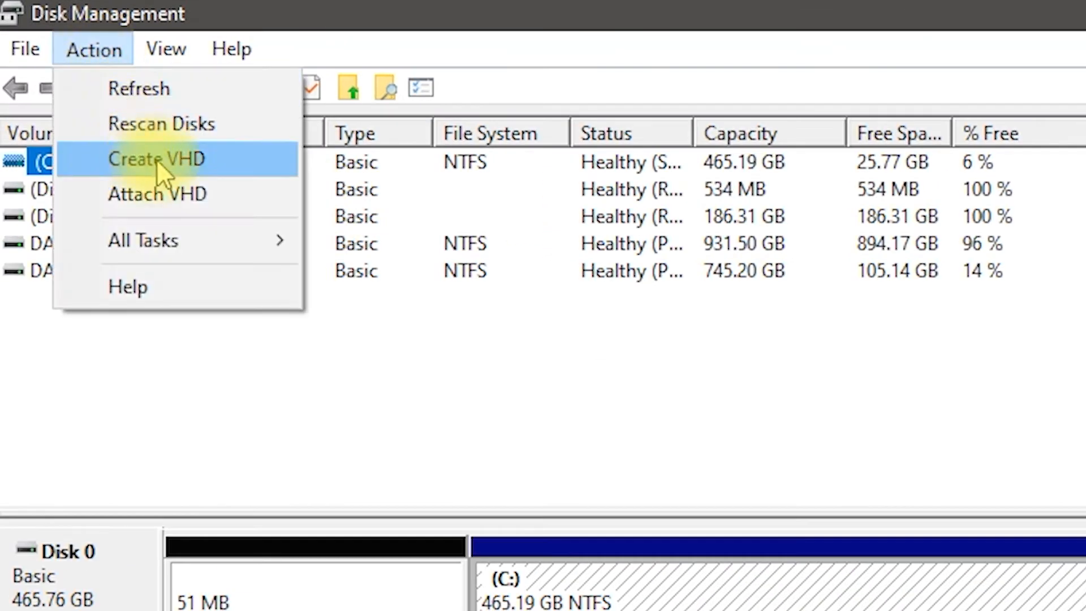
pyautogui.click(156, 158)
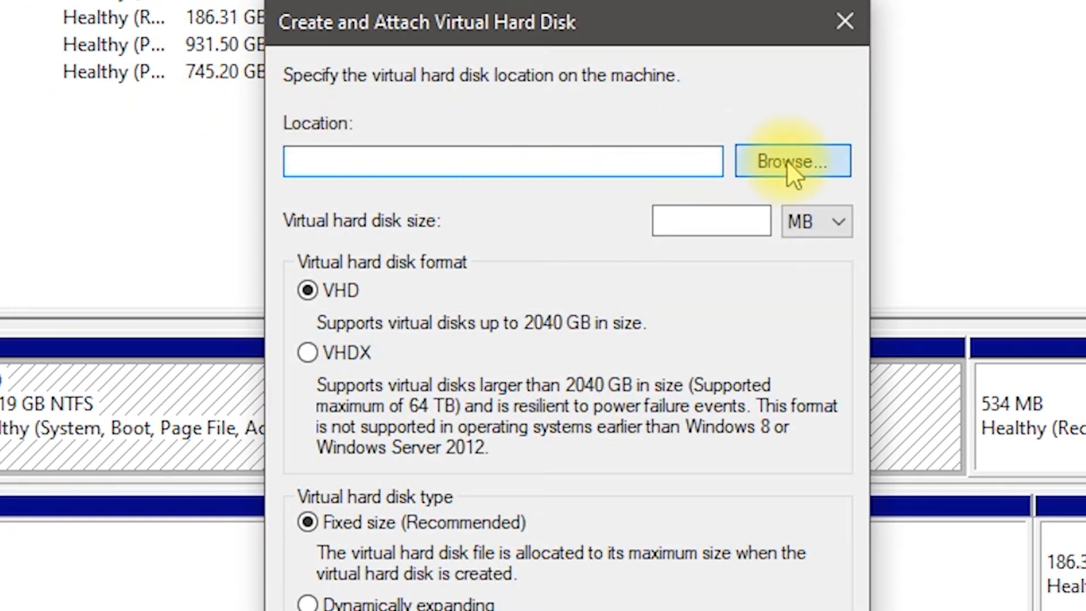
# Step: Save the virtual disk file as 'My Virtual Drive' on the Desktop
pyautogui.click(792, 161)
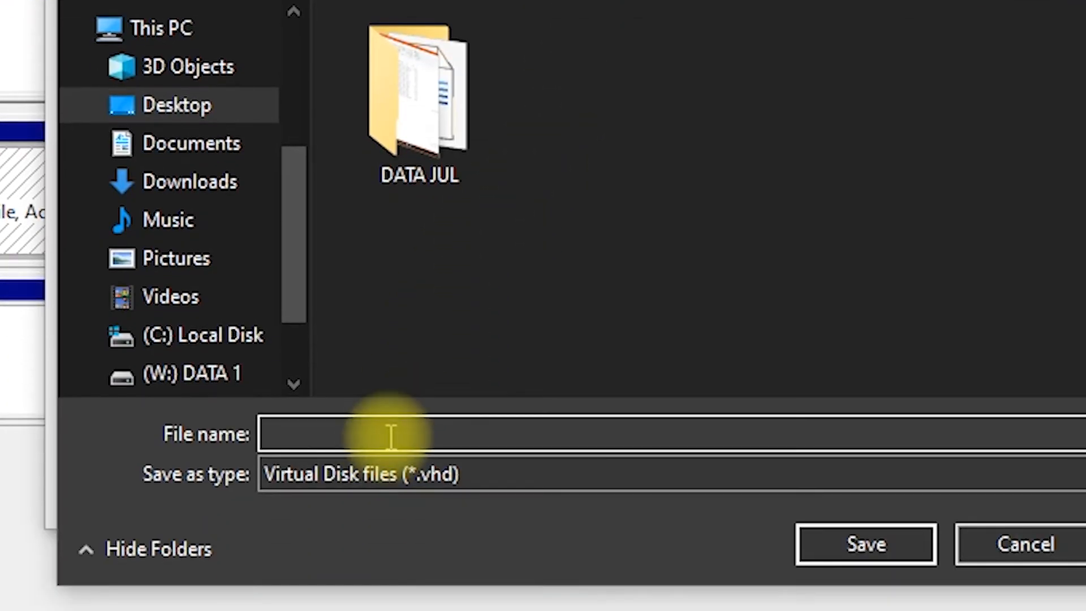
pyautogui.write('My Virtual Drive')
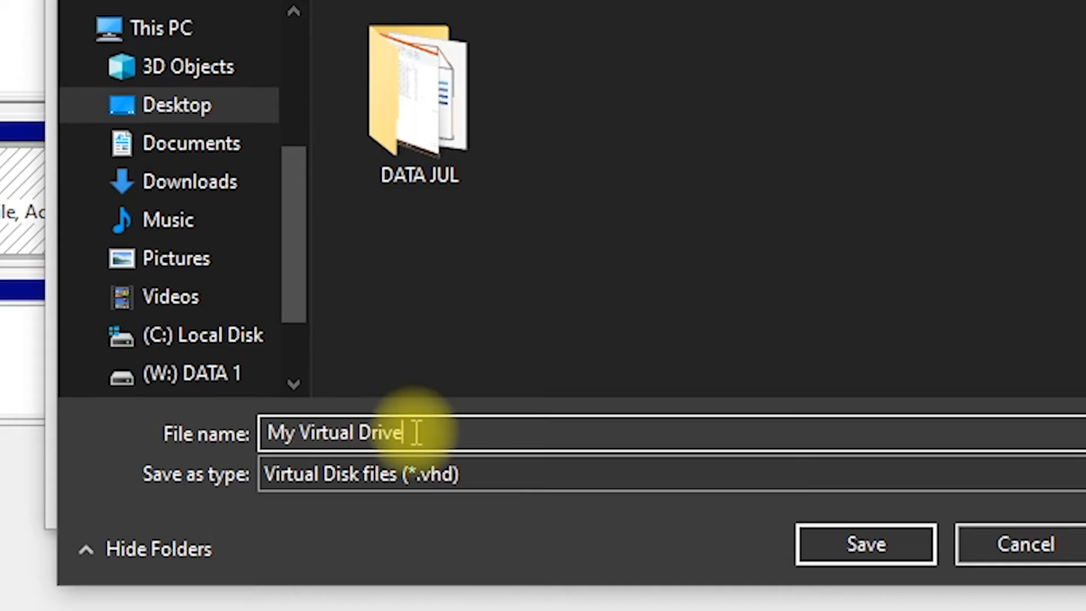
pyautogui.click(864, 542)
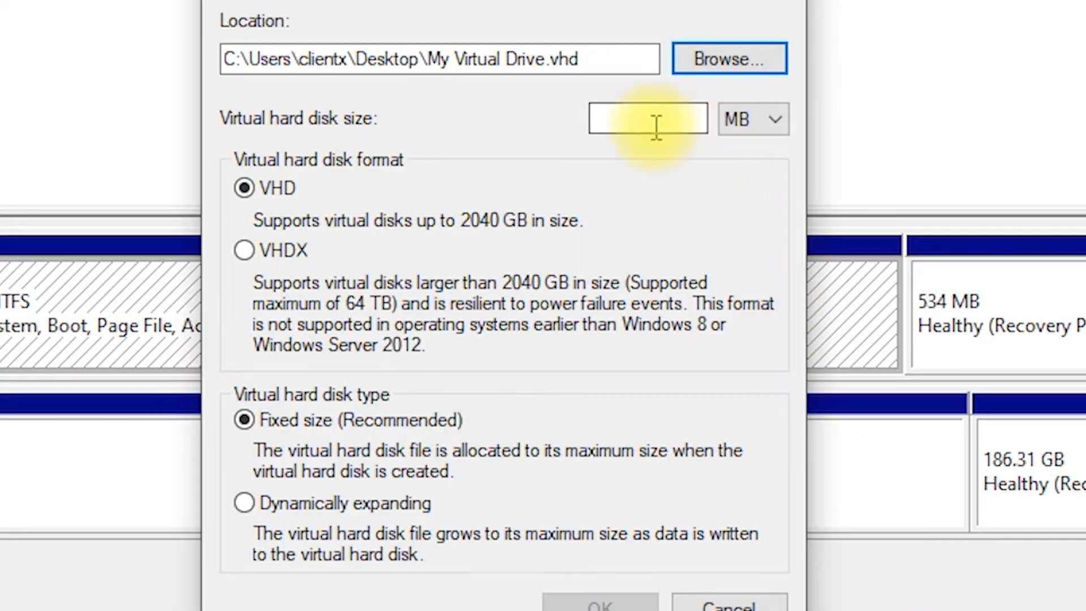
# Step: Make the disk 10 GB, VHDX, dynamically expanding, and create it as Disk 2
pyautogui.click(752, 119)
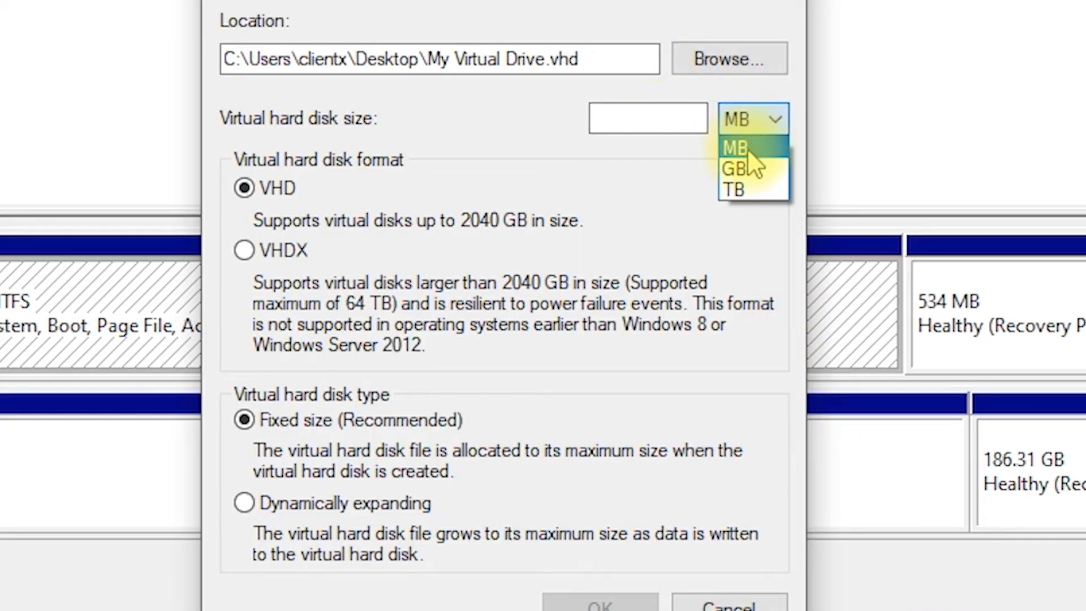
pyautogui.click(733, 167)
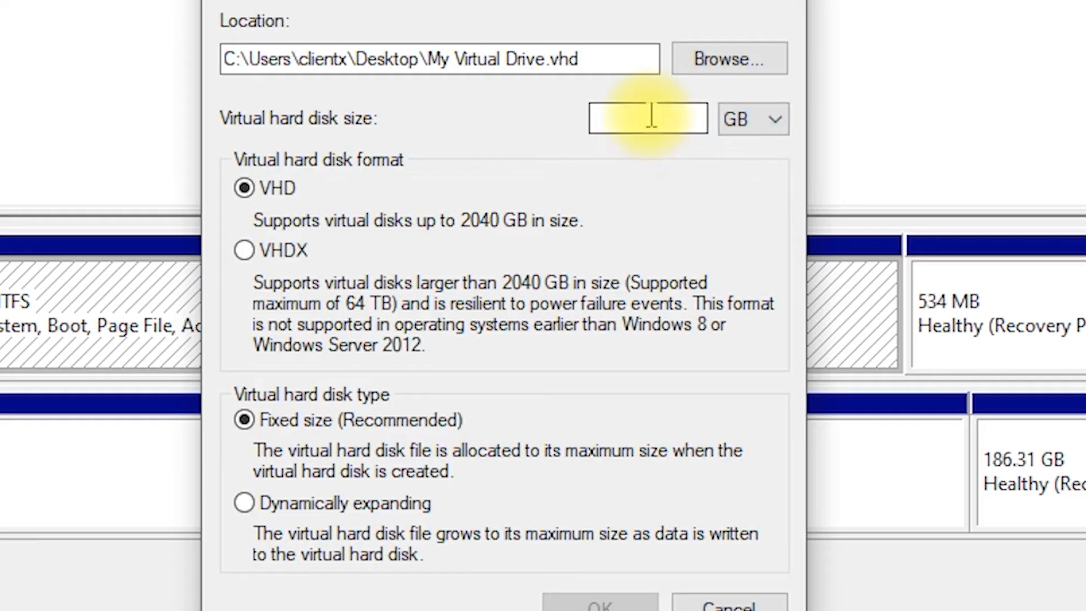
pyautogui.write('10')
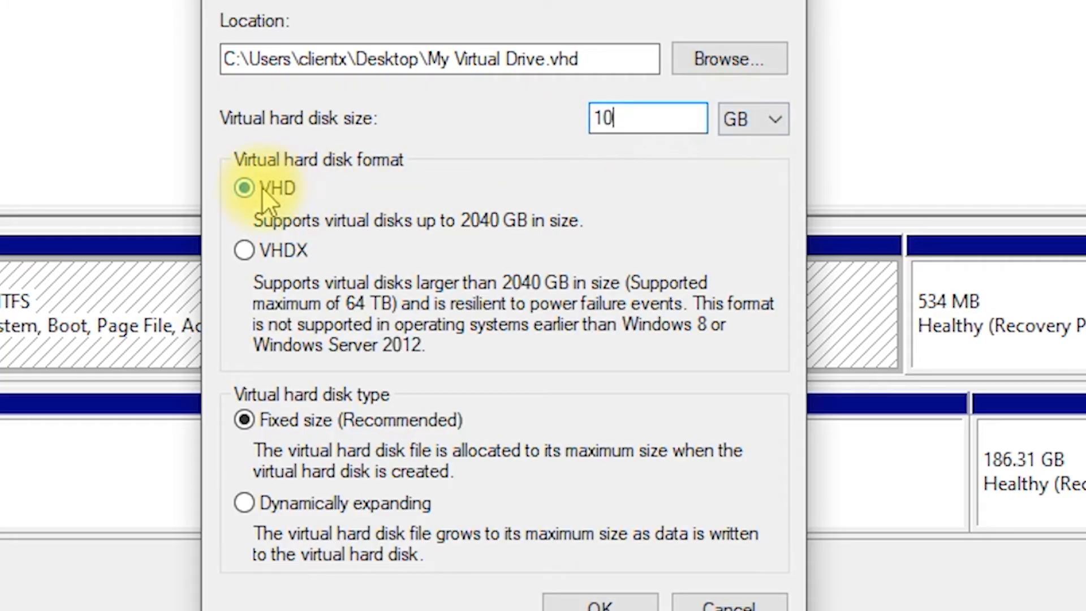
pyautogui.click(243, 250)
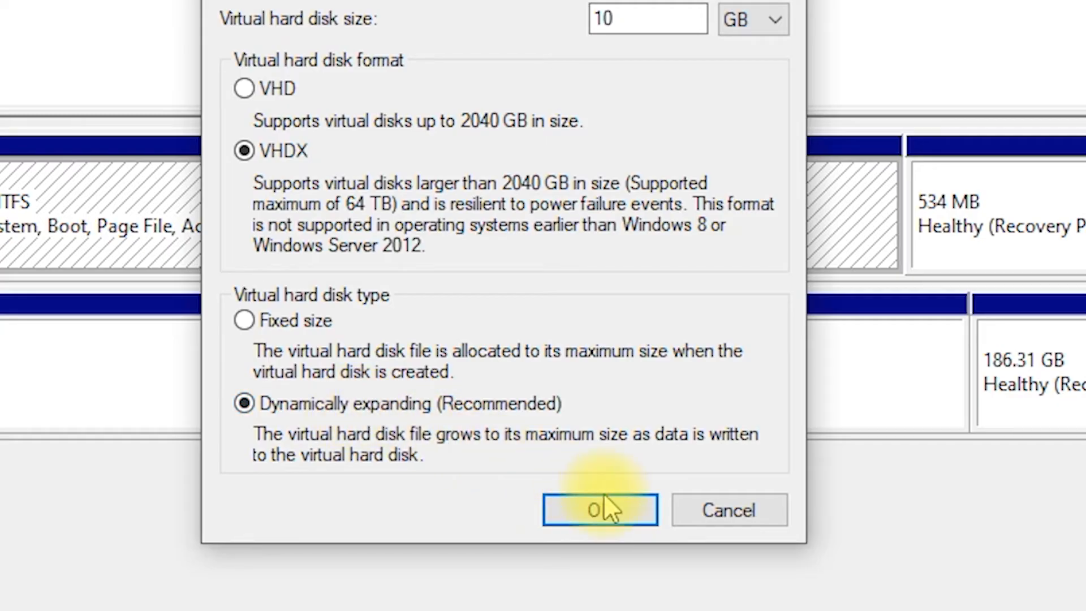
pyautogui.click(599, 509)
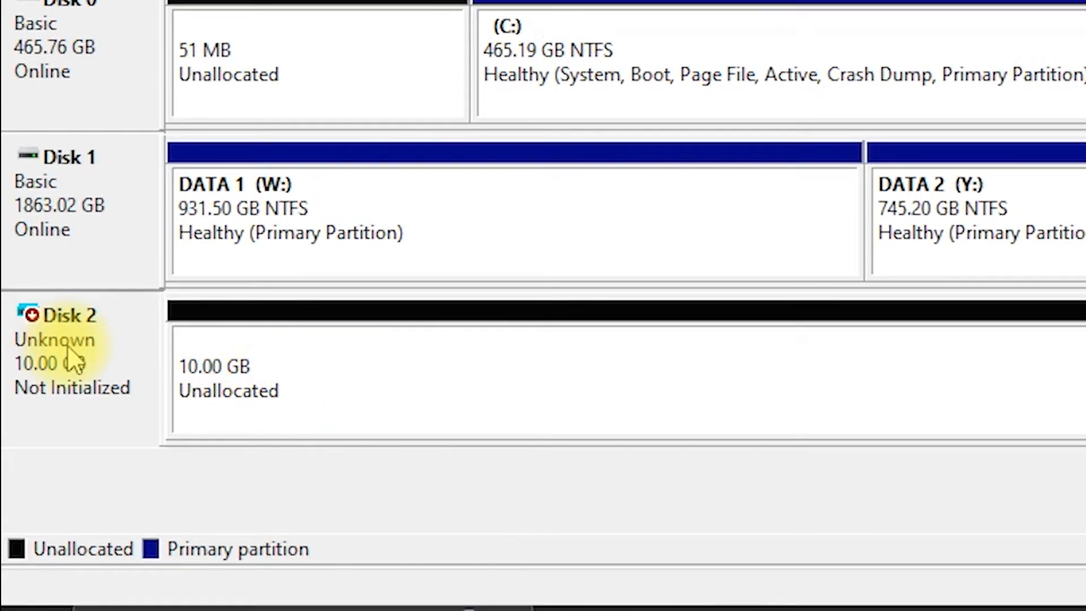
# Step: Initialize Disk 2 with the MBR partition style
pyautogui.rightClick(62, 339)
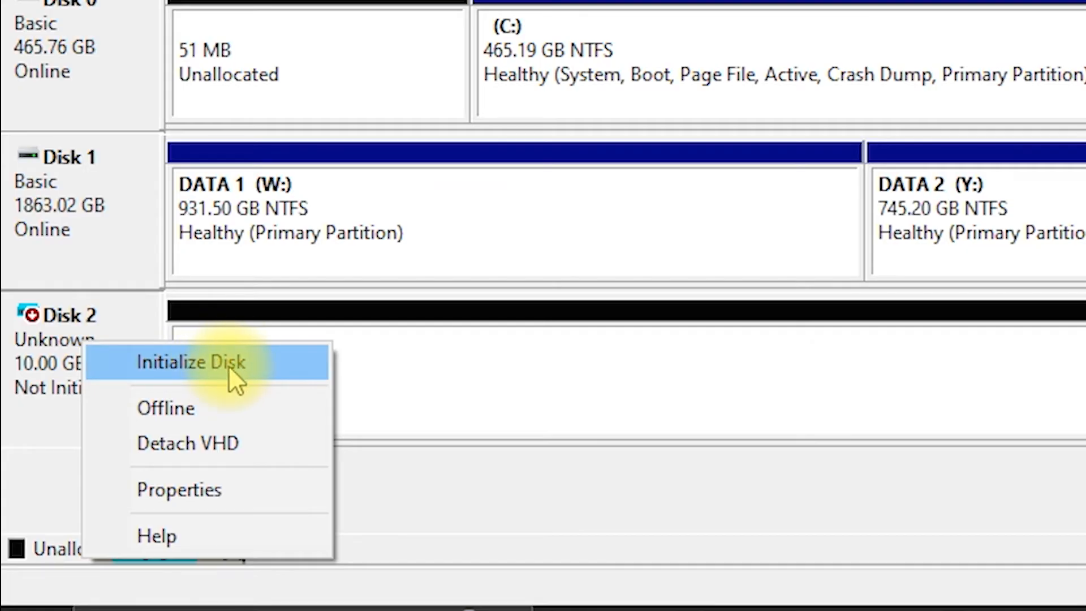
pyautogui.click(191, 362)
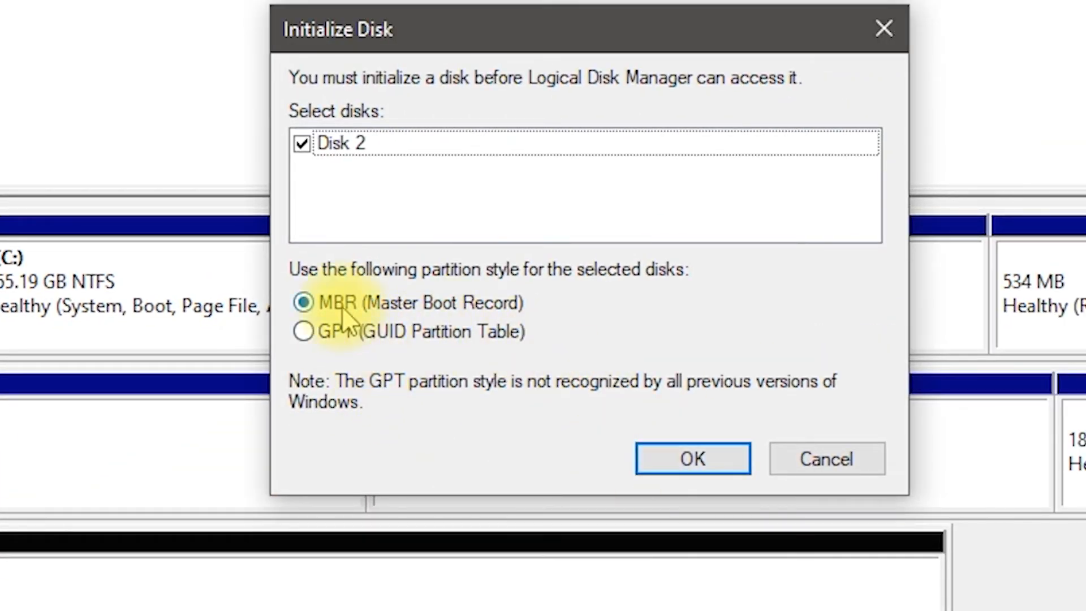
pyautogui.moveTo(502, 367)
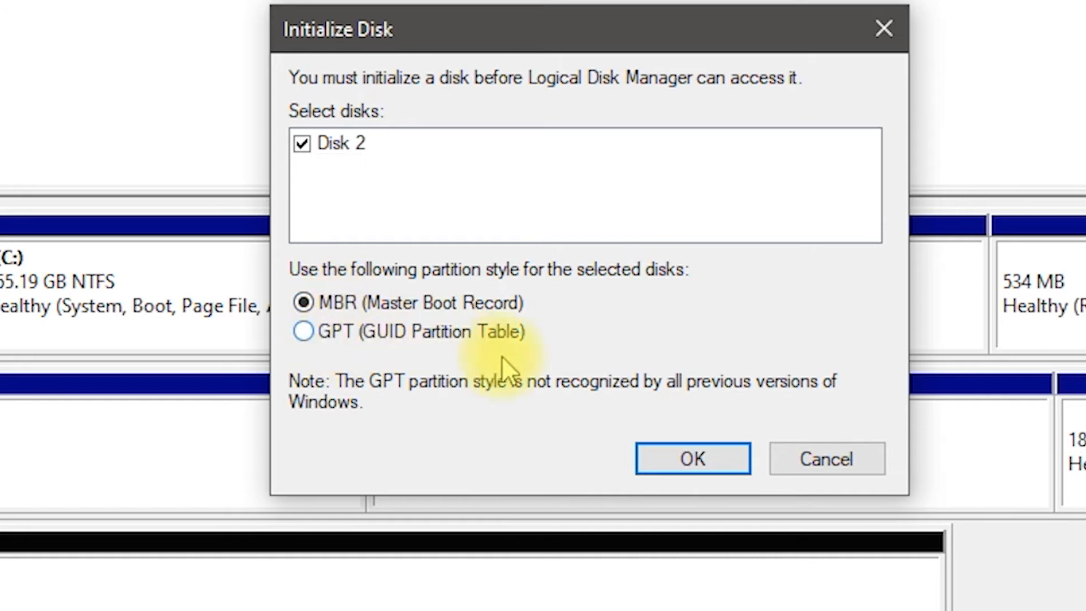
pyautogui.click(692, 457)
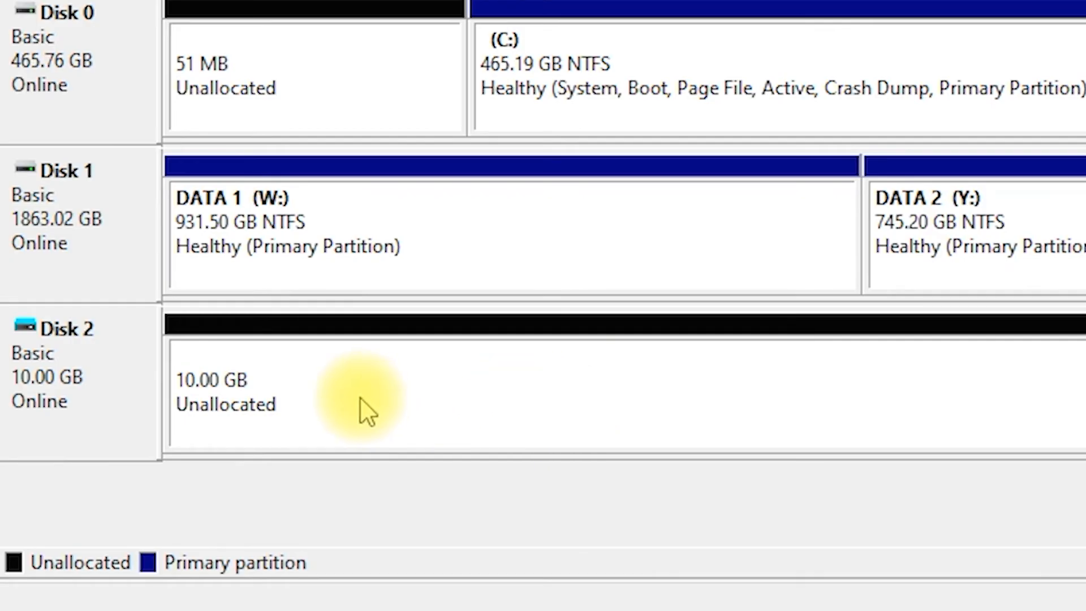
# Step: Start a New Simple Volume on Disk 2's unallocated space, keeping 10237 MB and drive letter D
pyautogui.rightClick(360, 398)
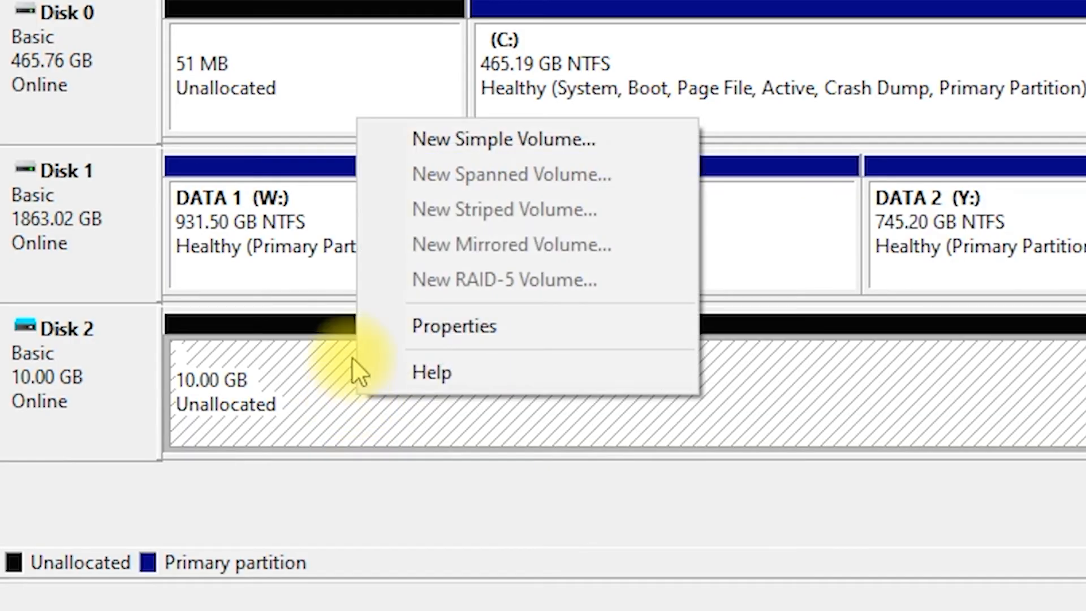
pyautogui.moveTo(478, 139)
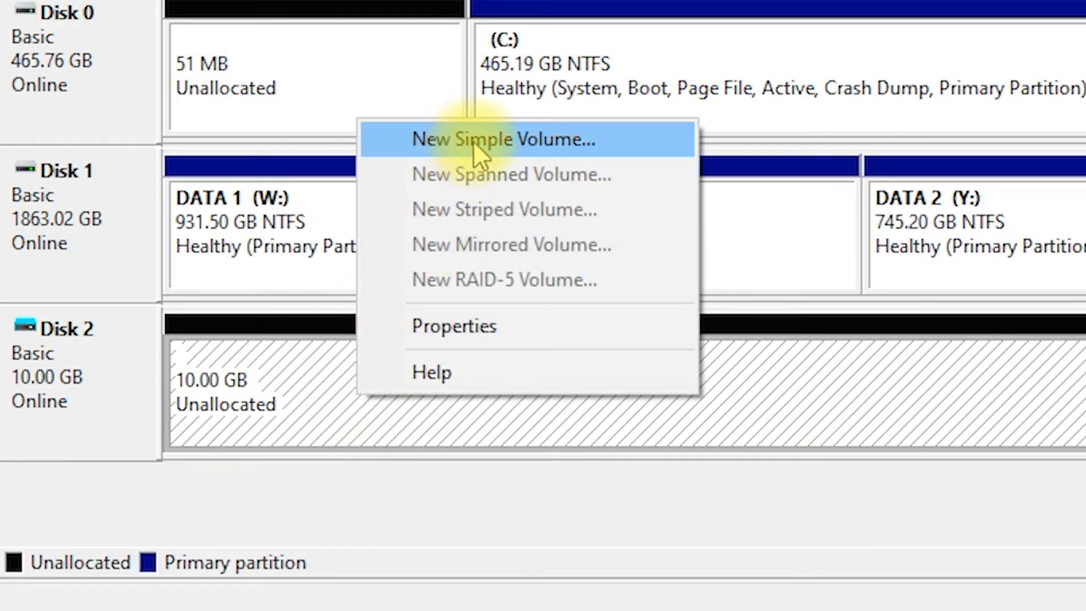
pyautogui.click(503, 139)
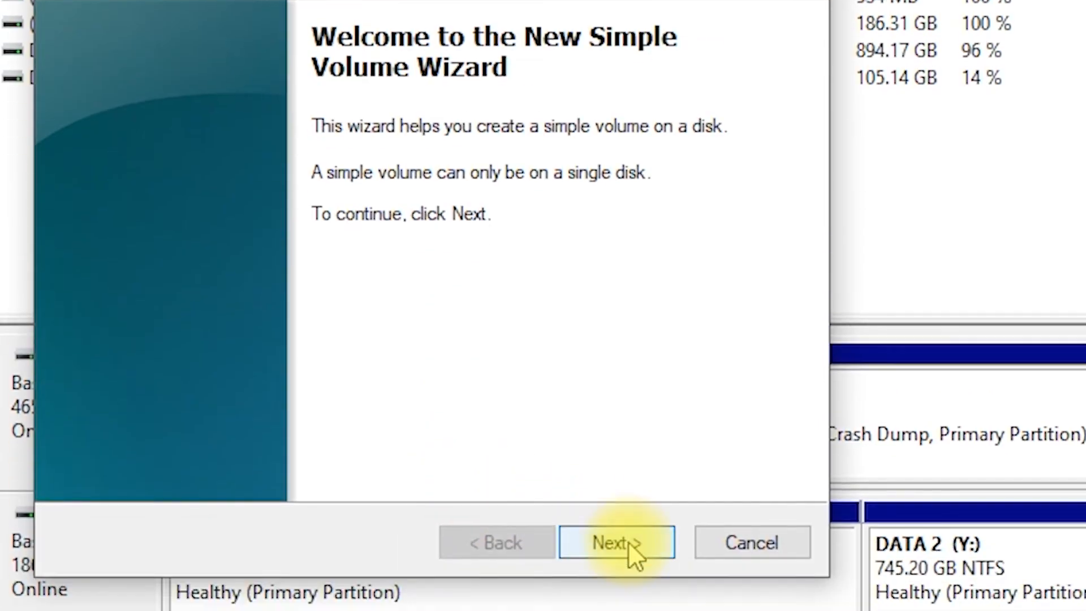
pyautogui.click(616, 541)
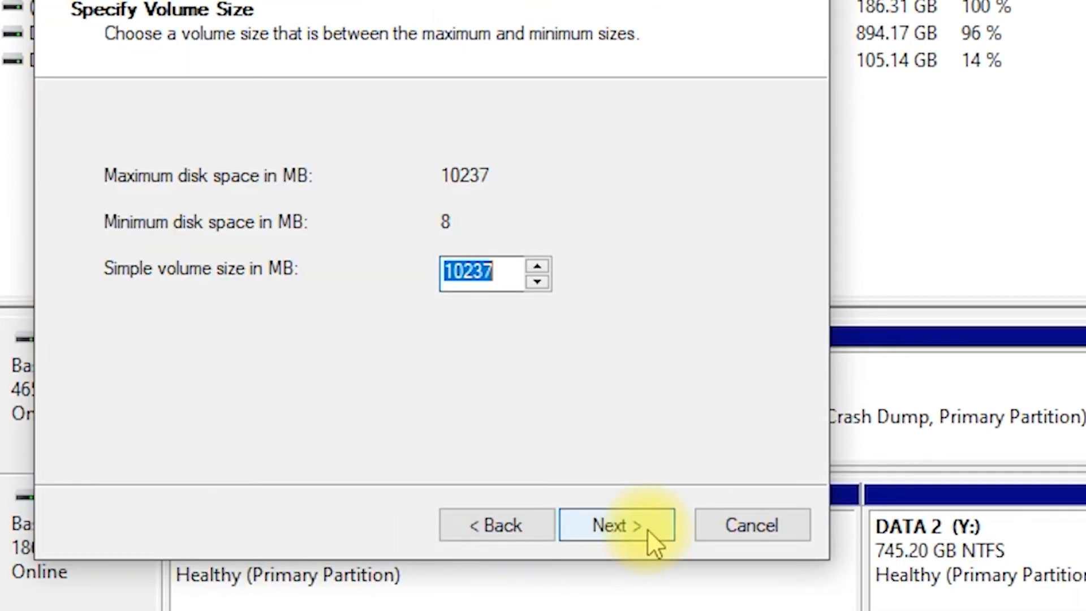
pyautogui.click(614, 524)
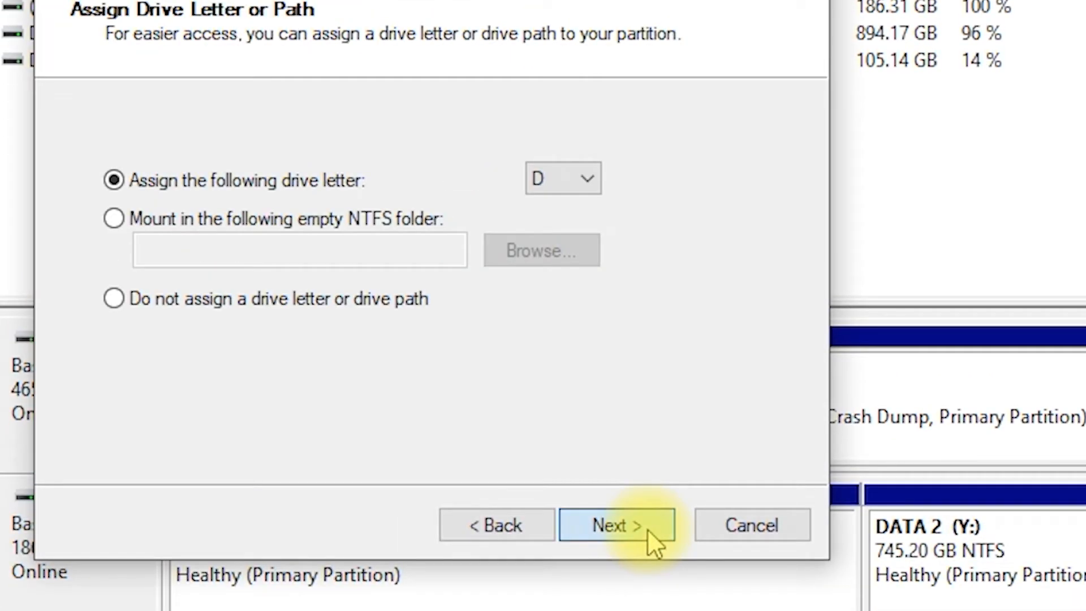
pyautogui.click(616, 524)
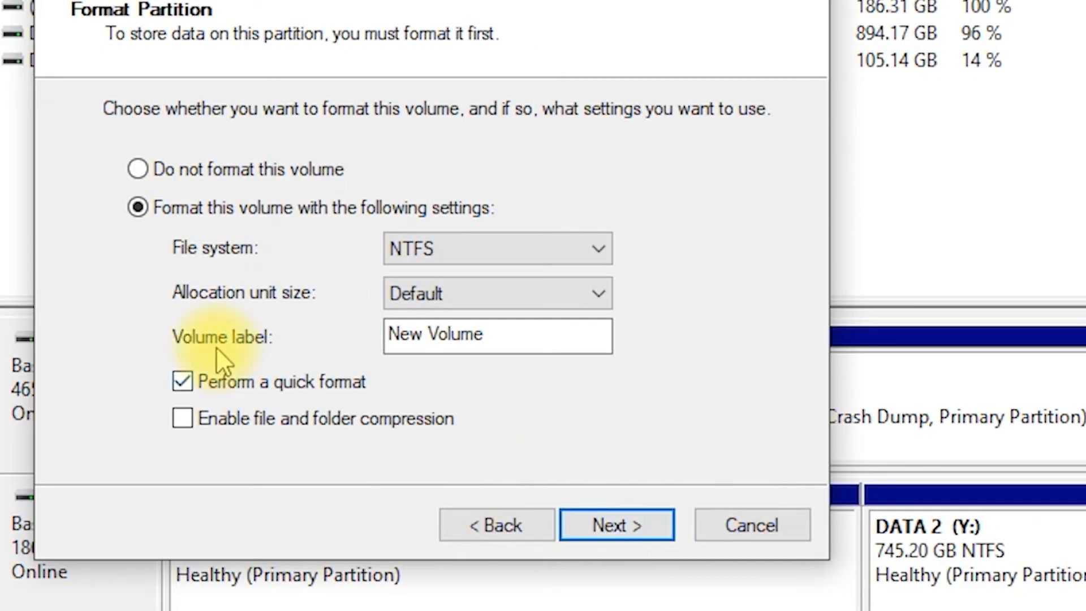
# Step: Label the NTFS quick-format volume 'My Virtual Disk' and finish creating it
pyautogui.tripleClick(497, 335)
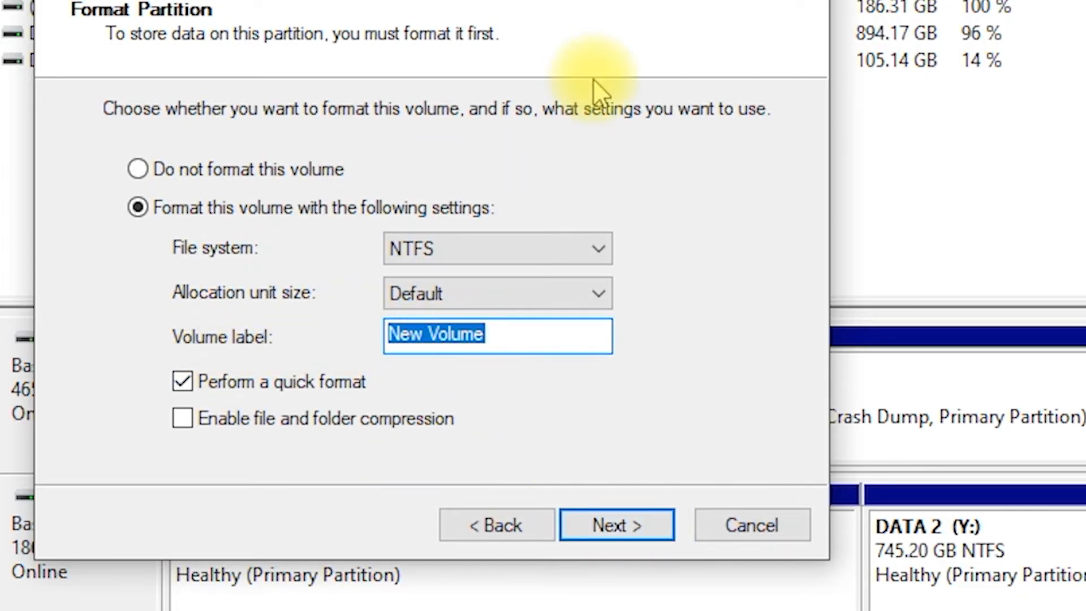
pyautogui.write('My Vir')
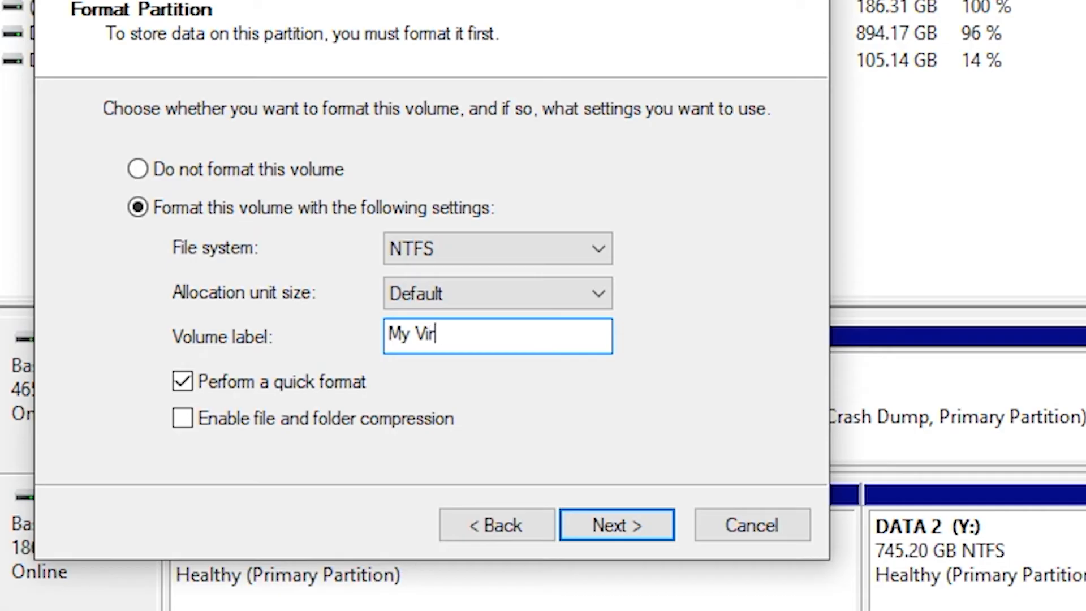
pyautogui.write('tual')
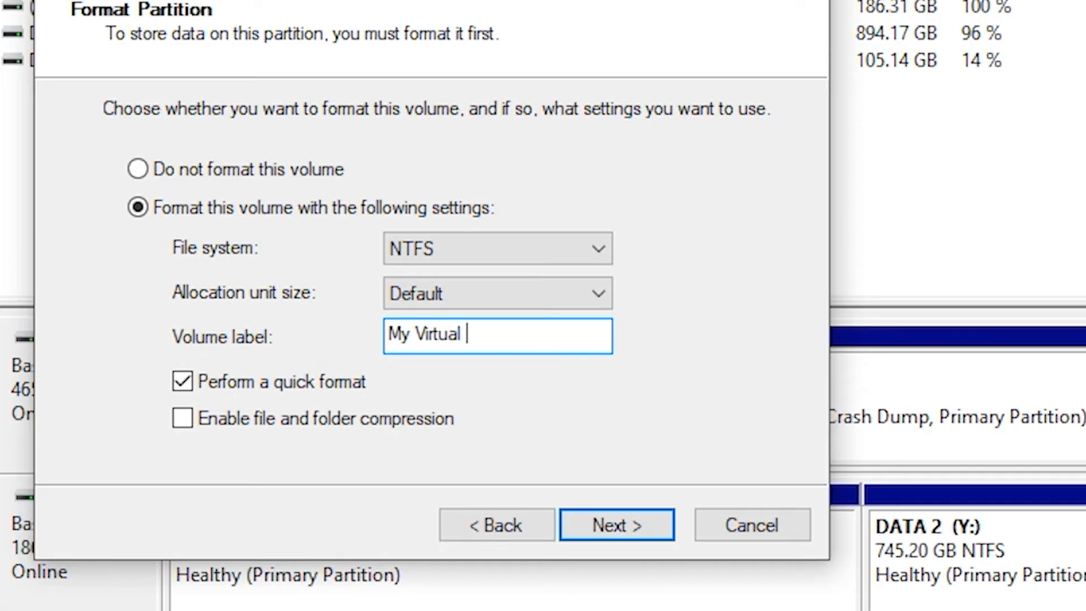
pyautogui.write('Disk')
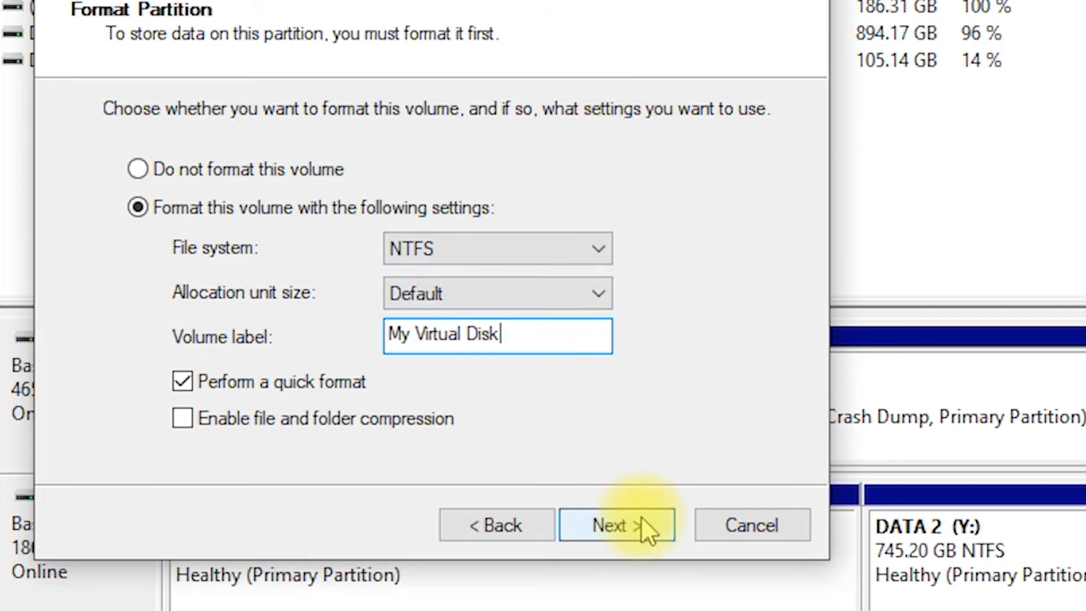
pyautogui.click(615, 524)
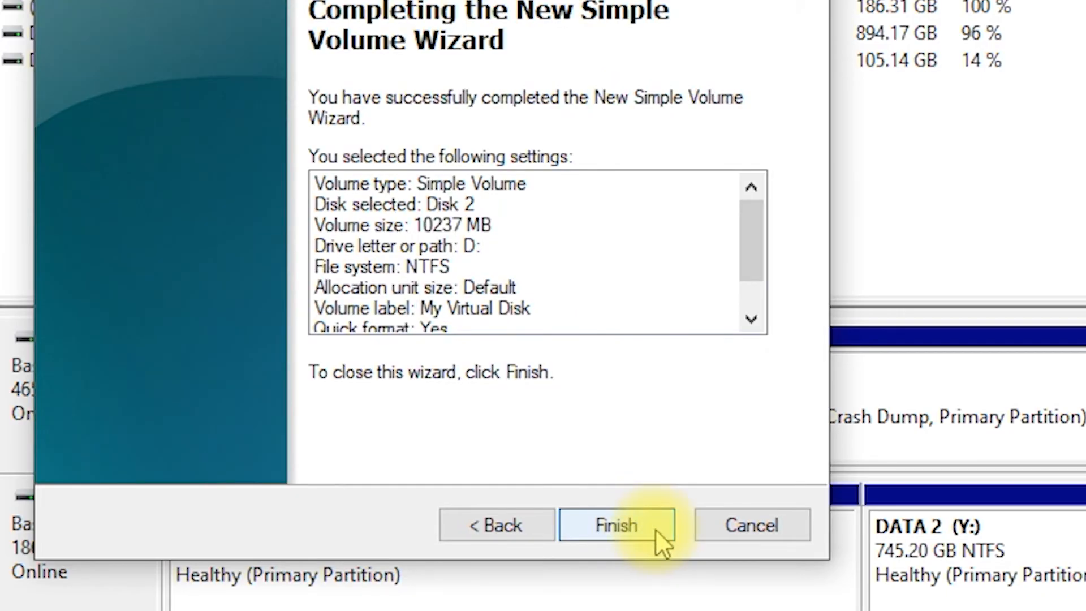
pyautogui.click(614, 525)
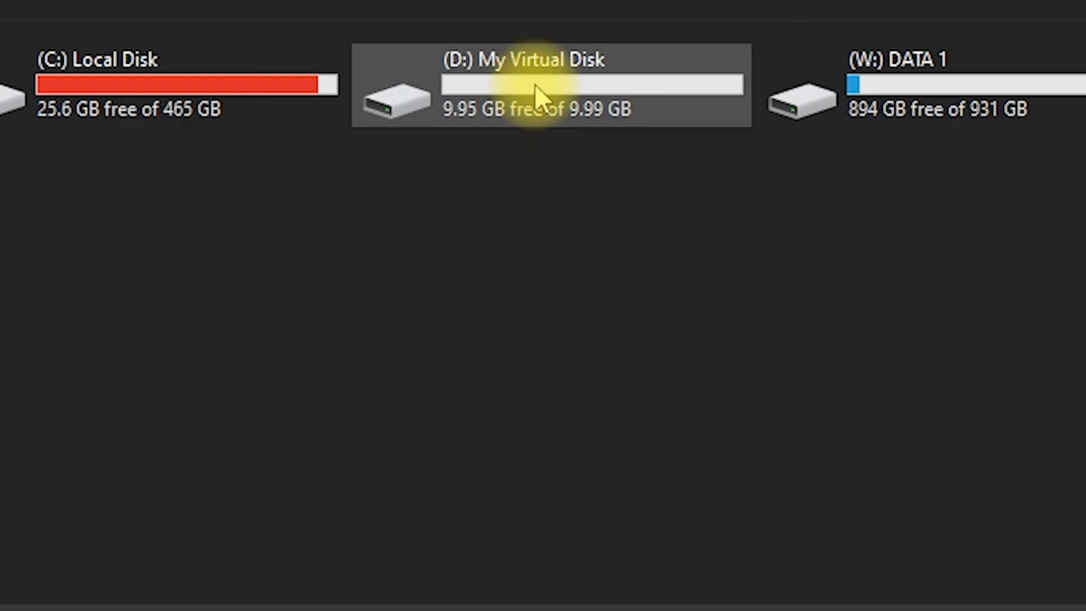
# Step: Inspect the D: My Virtual Disk drive's context menu in This PC and dismiss it
pyautogui.rightClick(540, 83)
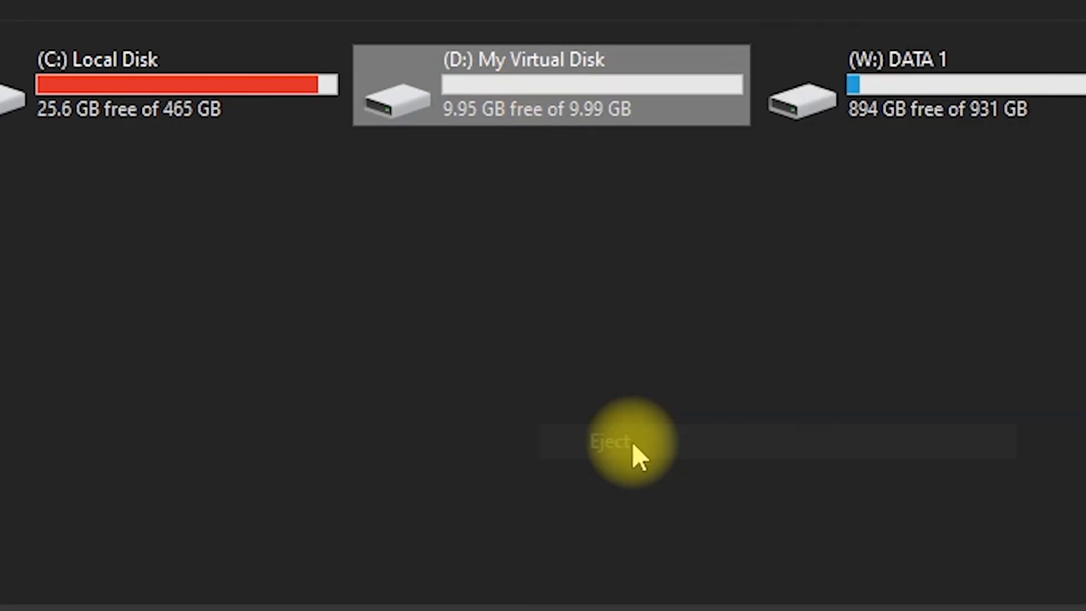
pyautogui.click(608, 441)
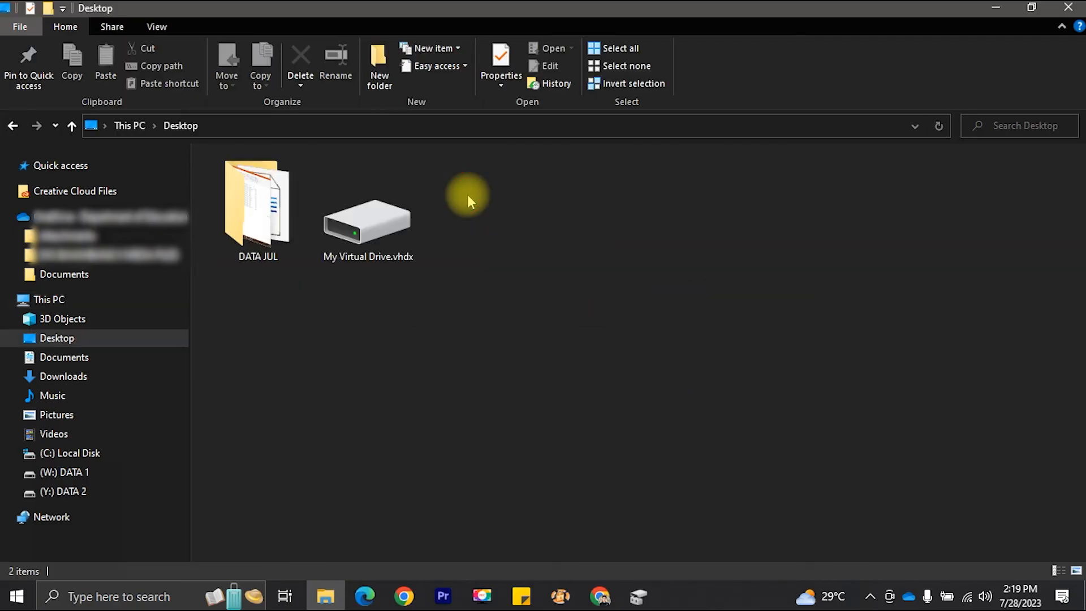
# Step: Select My Virtual Drive.vhdx on the Desktop and copy it
pyautogui.click(368, 218)
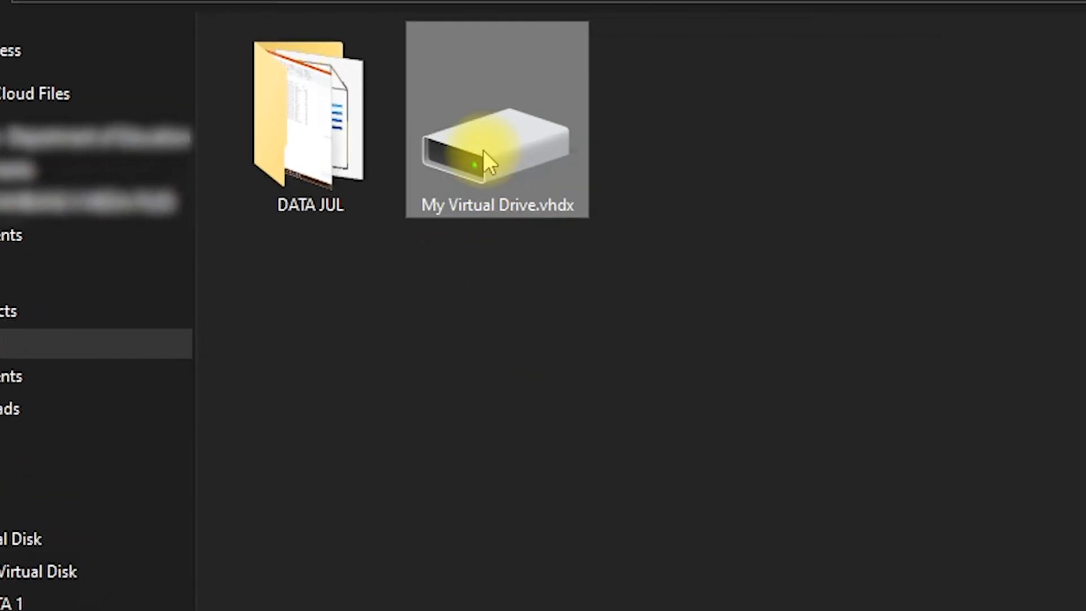
pyautogui.rightClick(496, 145)
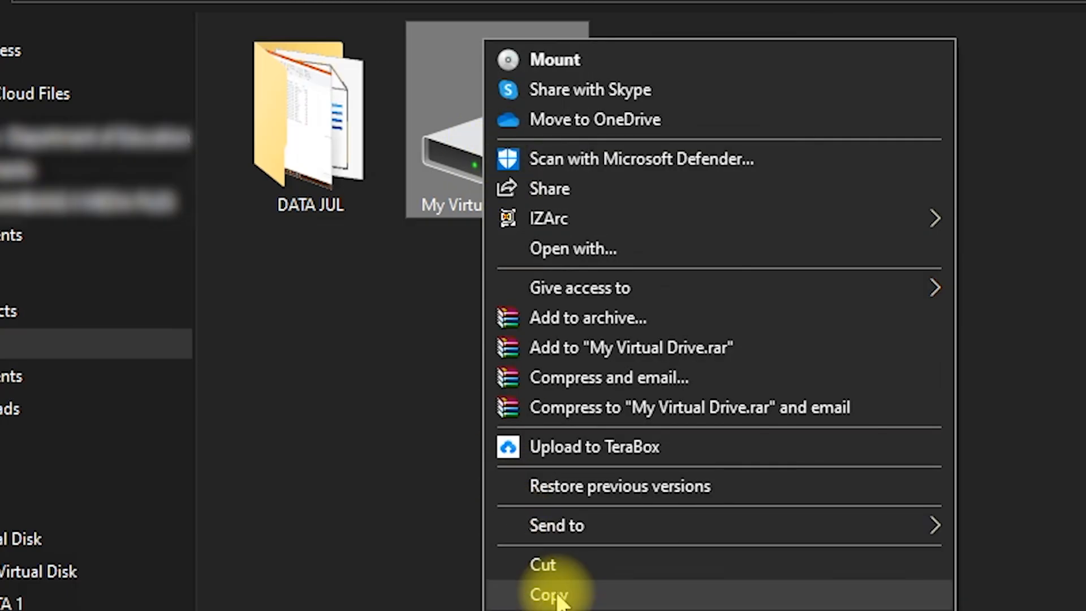
pyautogui.click(547, 593)
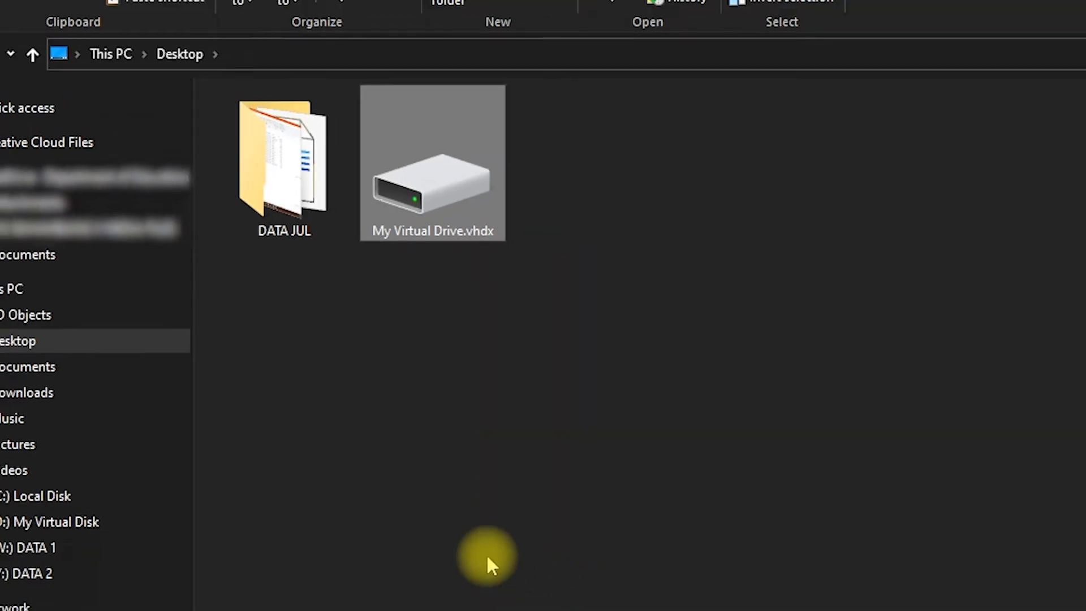